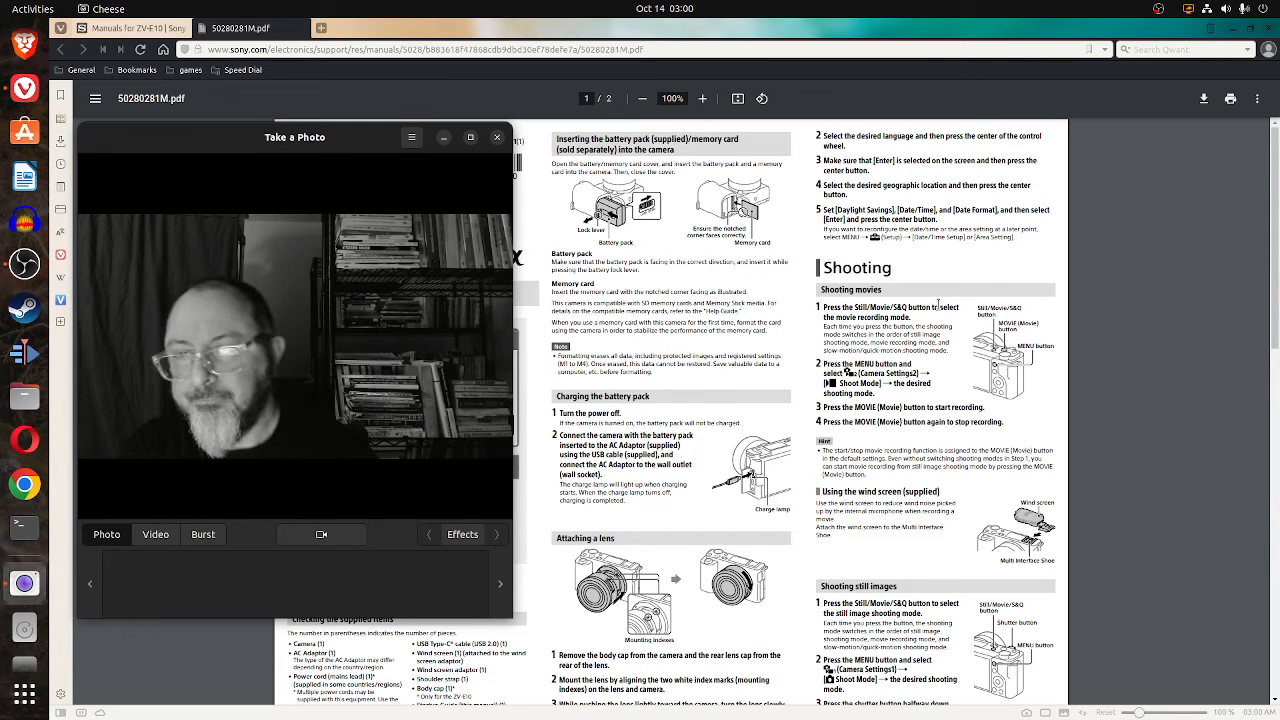
pyautogui.moveTo(800, 256)
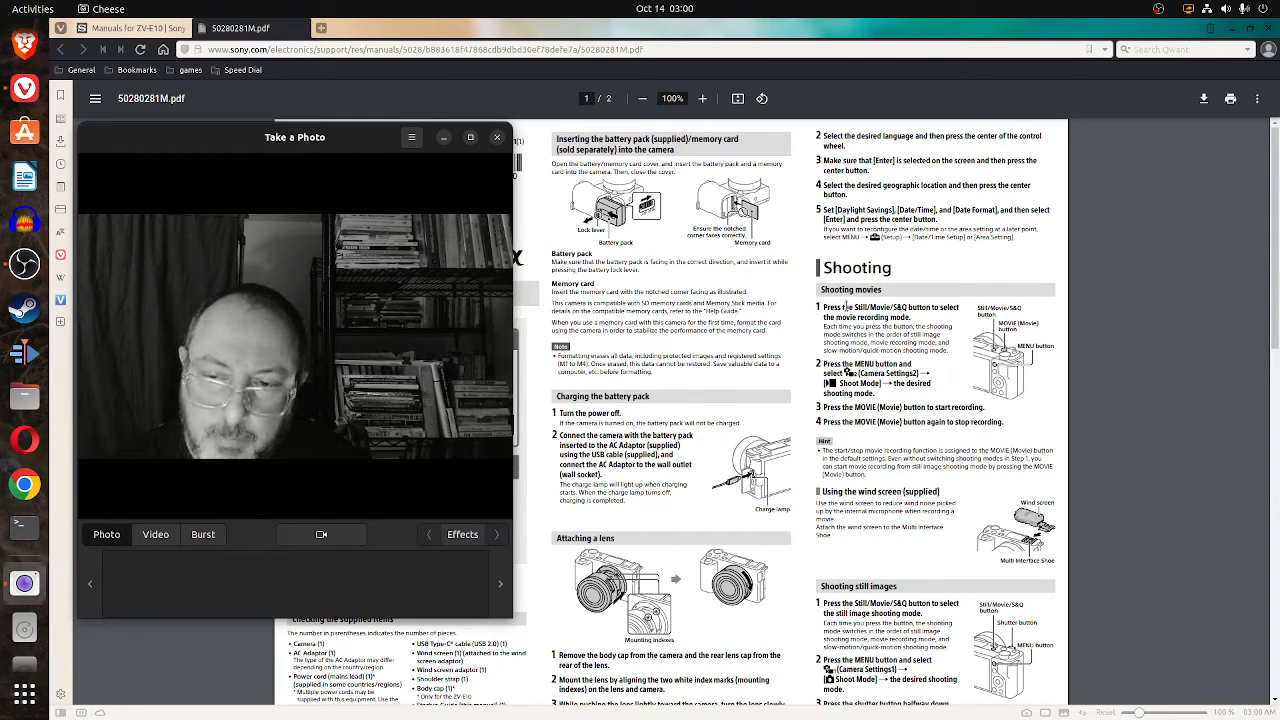
# Scroll the camera manual PDF to the 'Attaching a lens' and clock-setting sections.
pyautogui.scroll(-3)
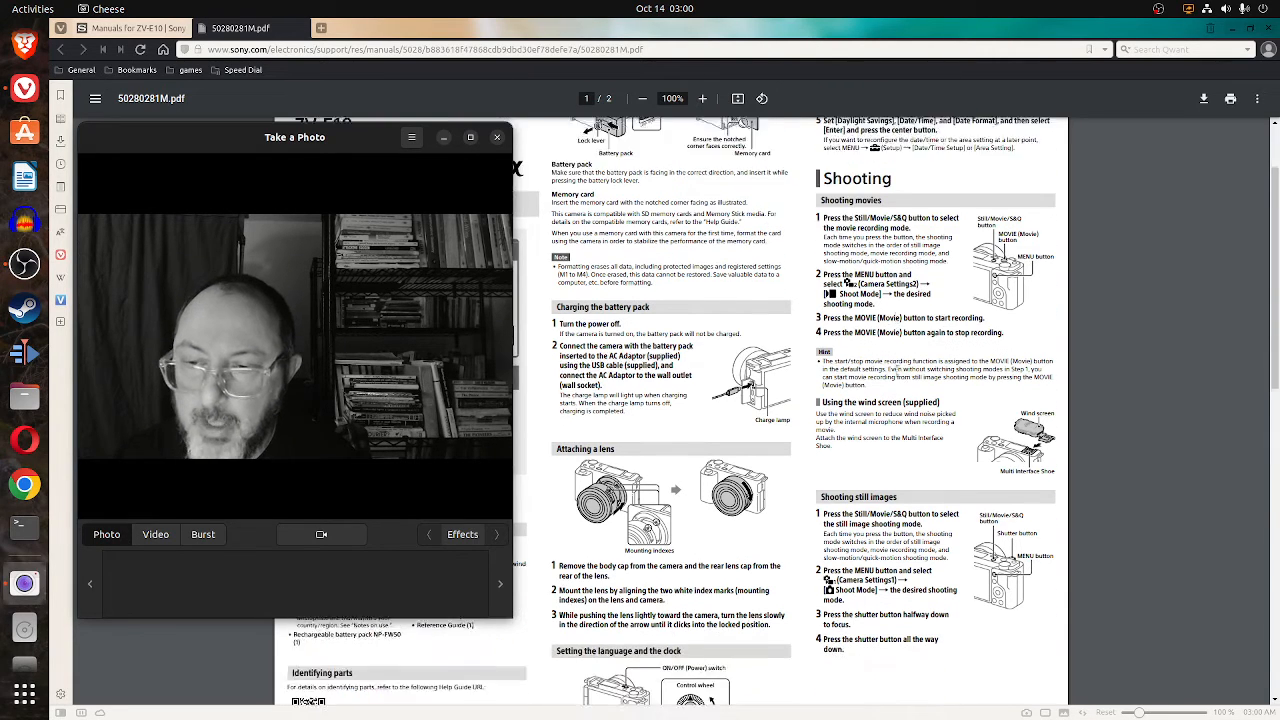
pyautogui.scroll(-3)
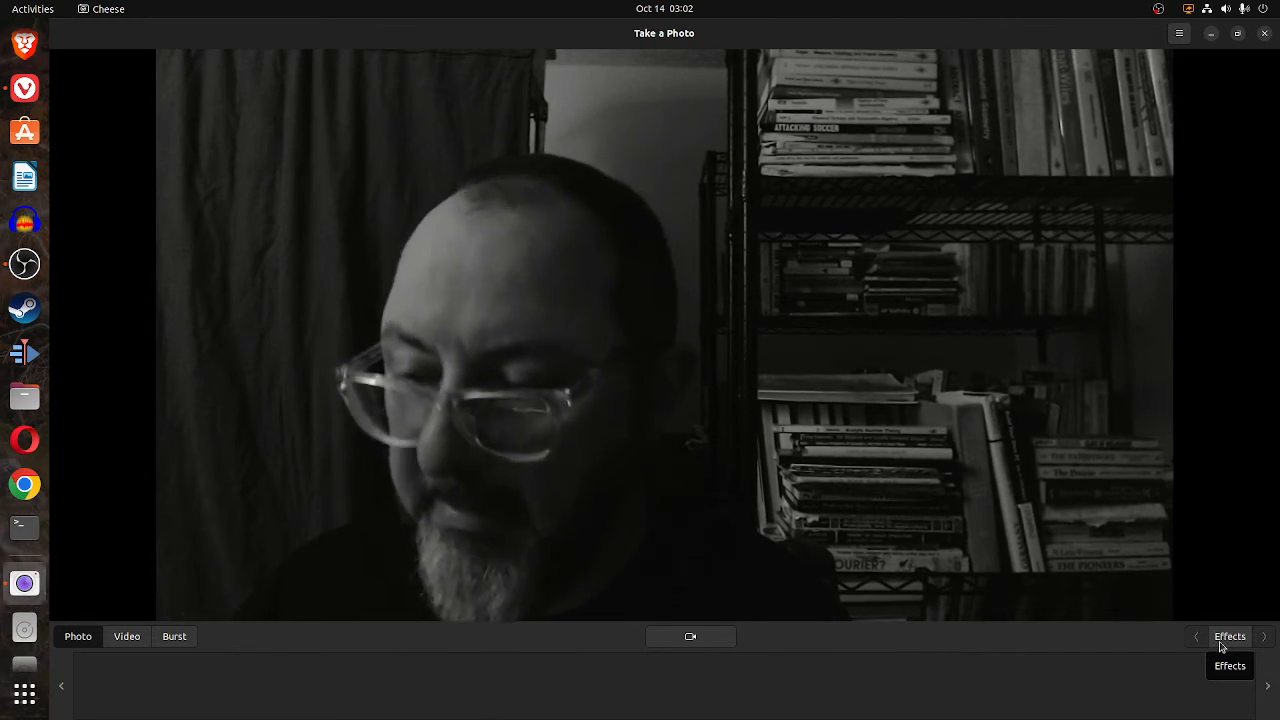
# Show the effects gallery with live filter previews such as Dice, Edge, Hulk and Noir/Blanc.
pyautogui.click(1228, 636)
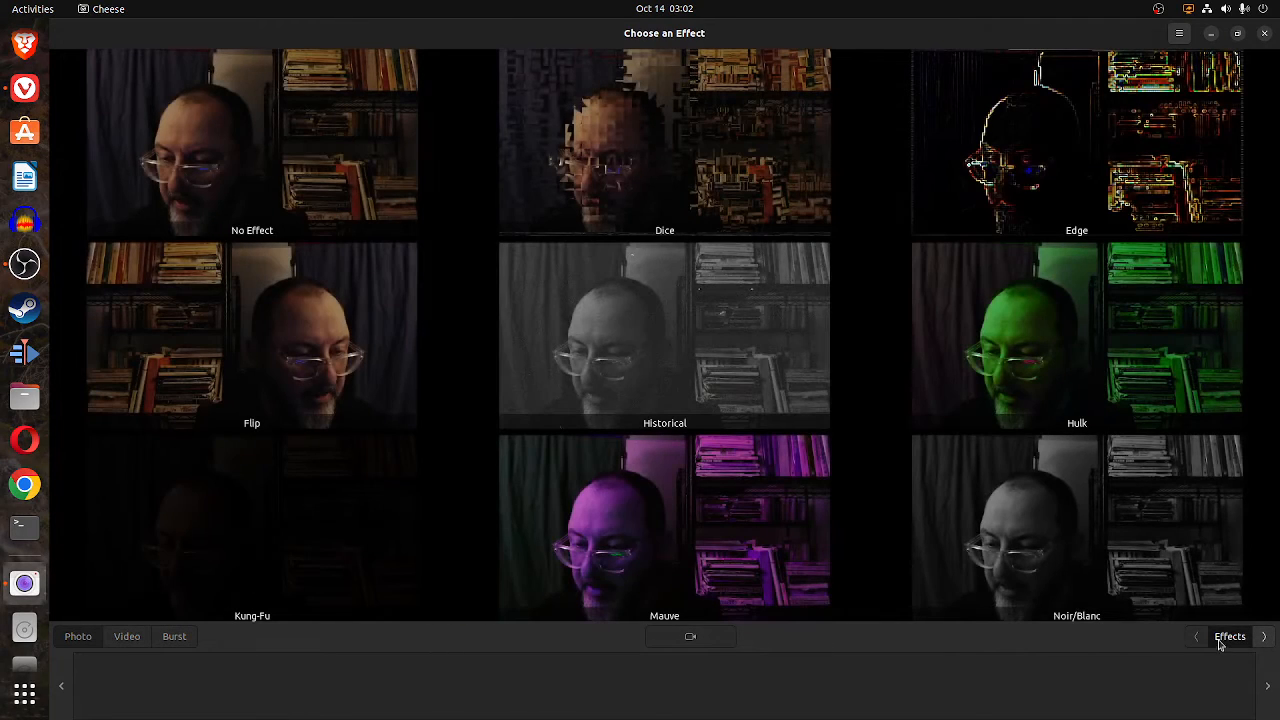
pyautogui.moveTo(396, 290)
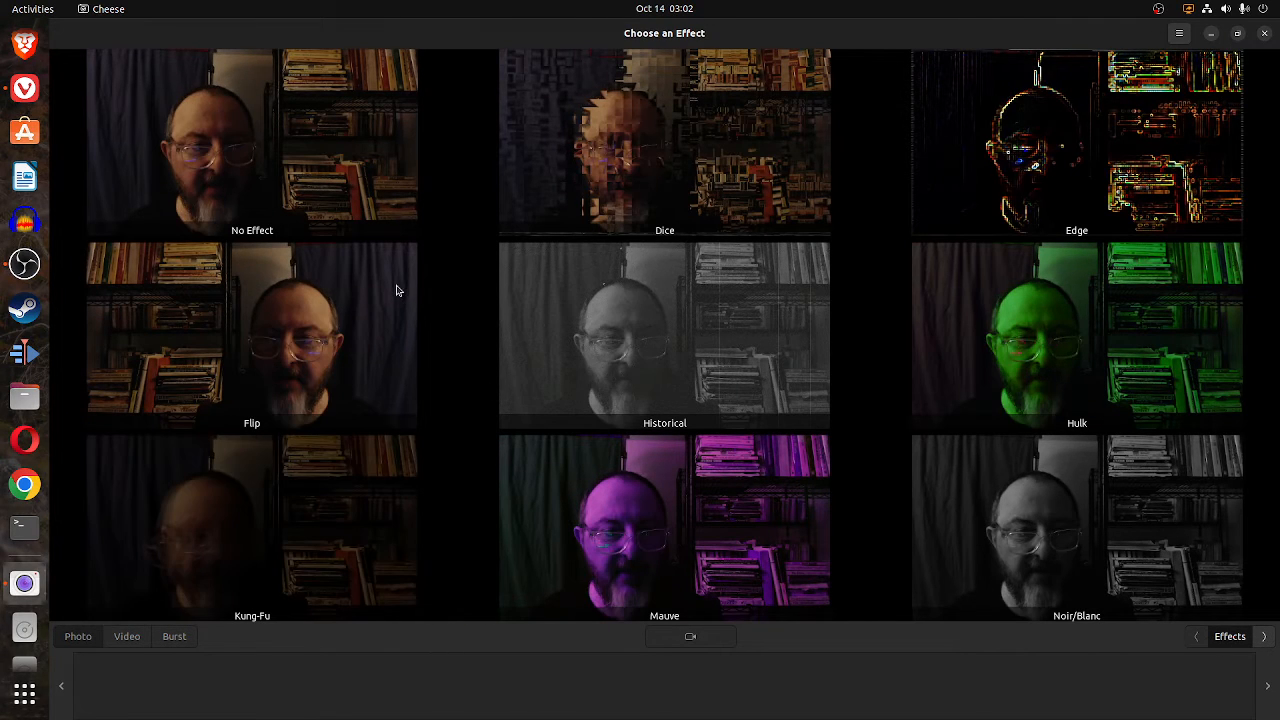